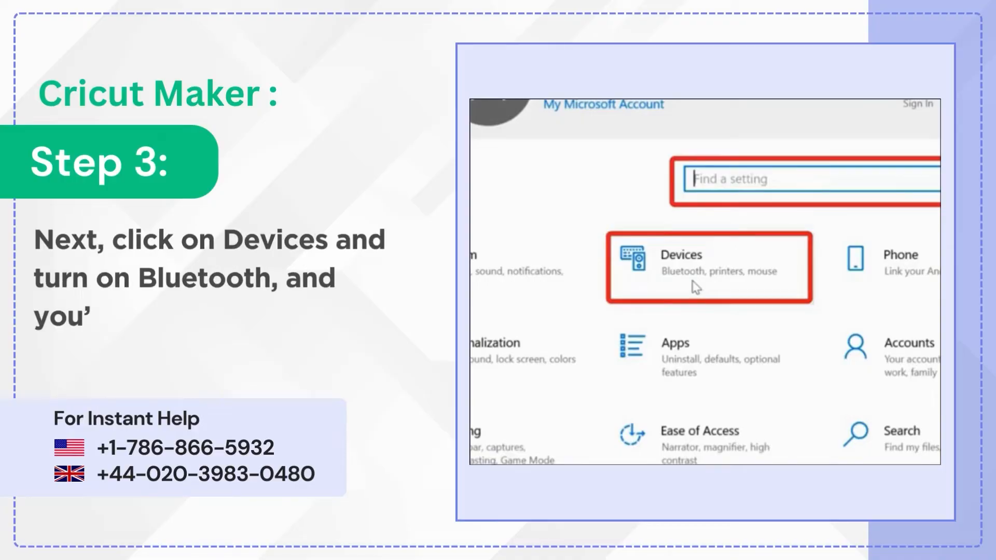
Step: Go to the Devices settings listing Bluetooth devices, including the paired CricutAIR2
click(680, 266)
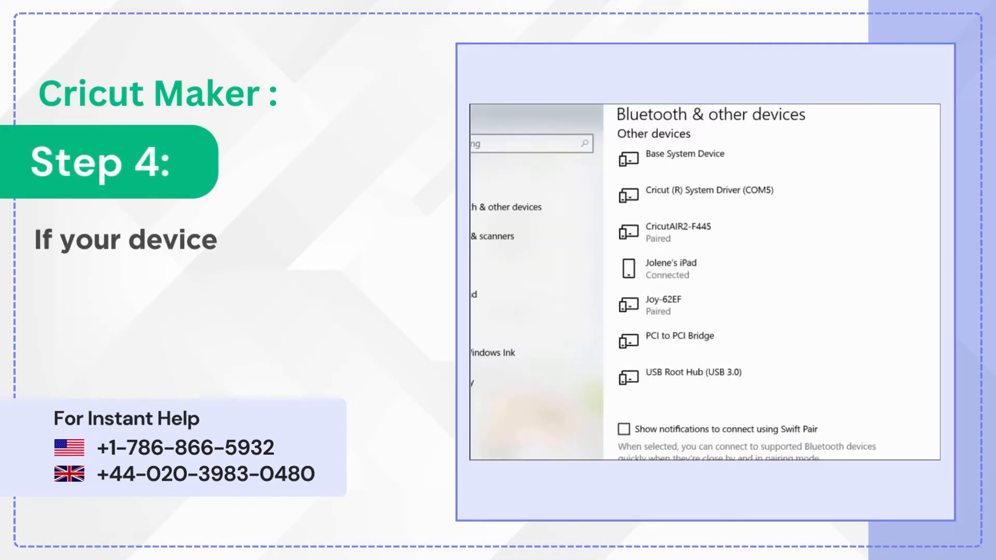
Step: Pair the Maker-5D03 cutter over Bluetooth using PIN 0000 and connect
scroll(up, 3)
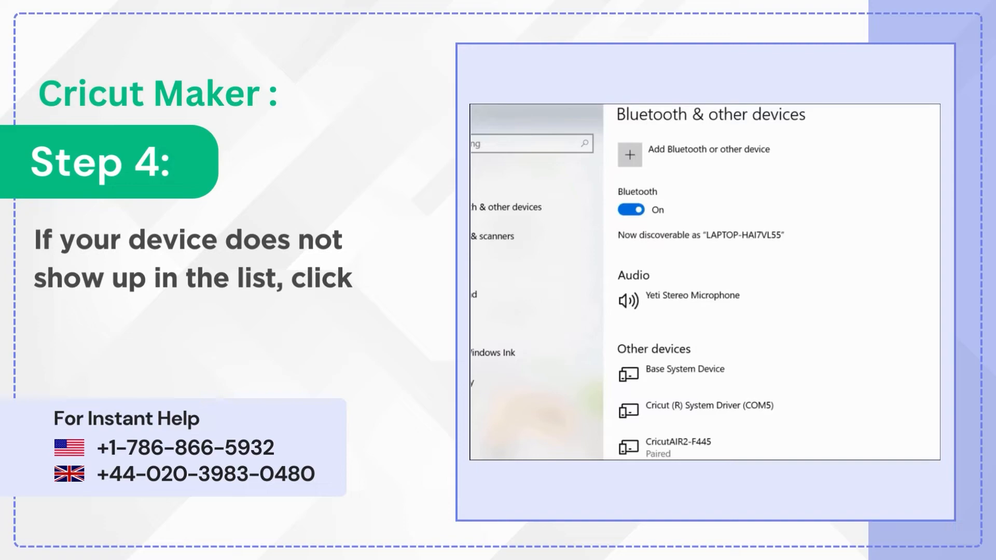
mouse_move(630, 157)
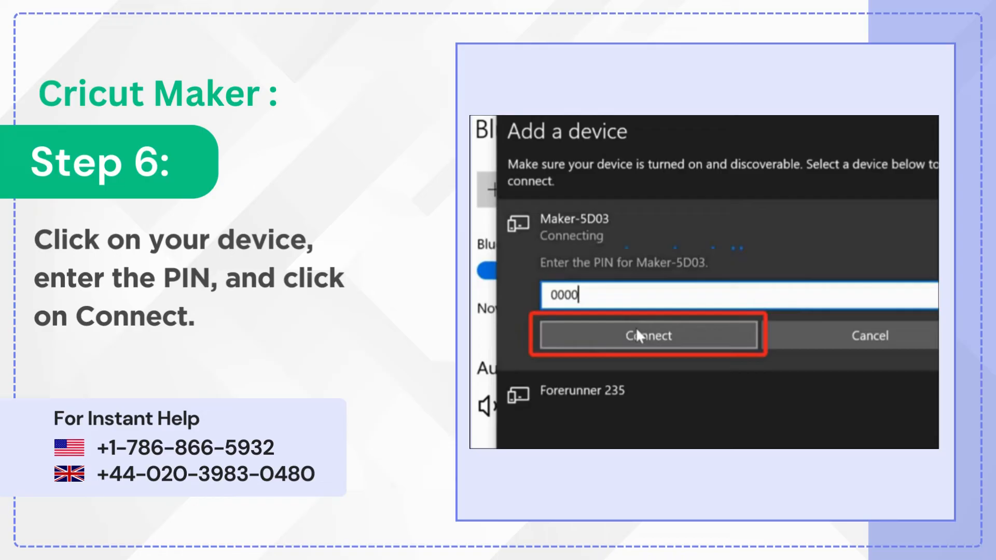
click(647, 336)
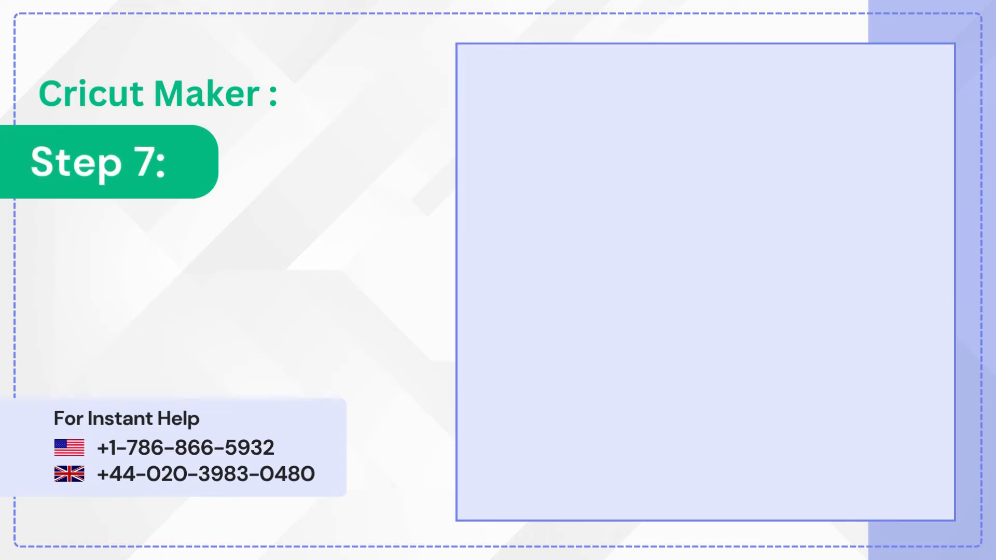